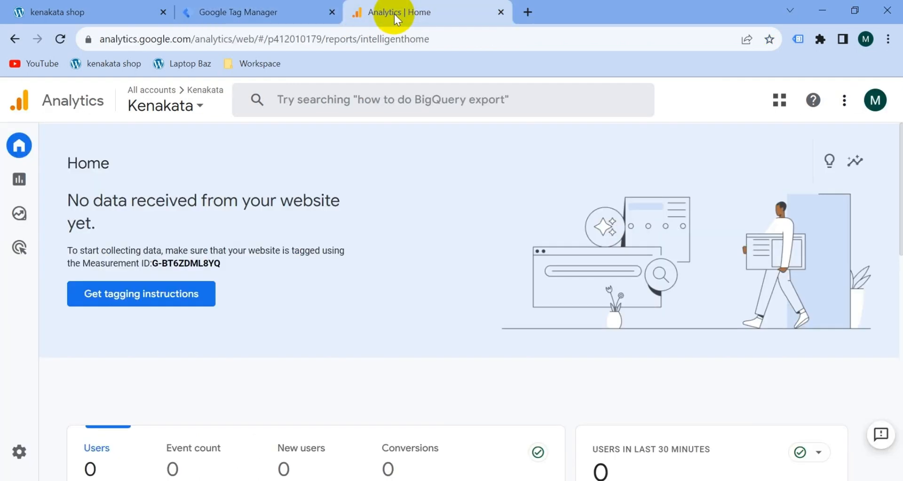
{"action": "mouse_move", "coordinate": [249, 140]}
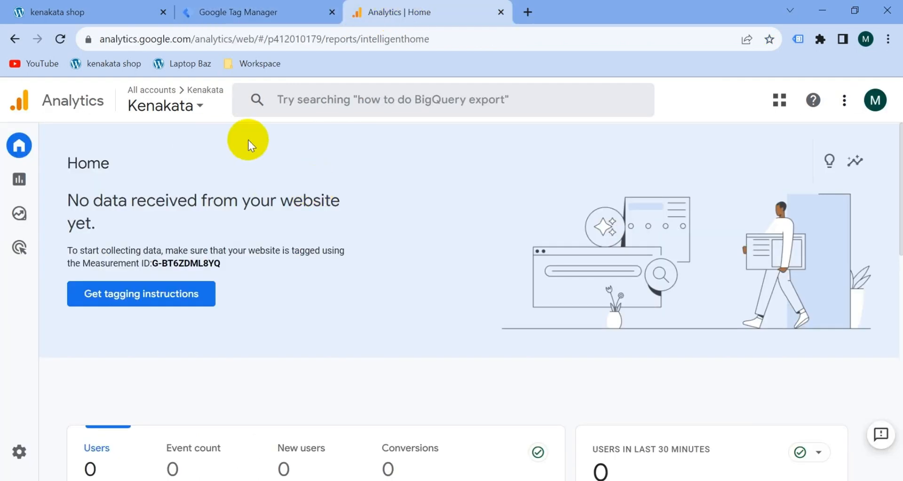
{"action": "mouse_move", "coordinate": [177, 223]}
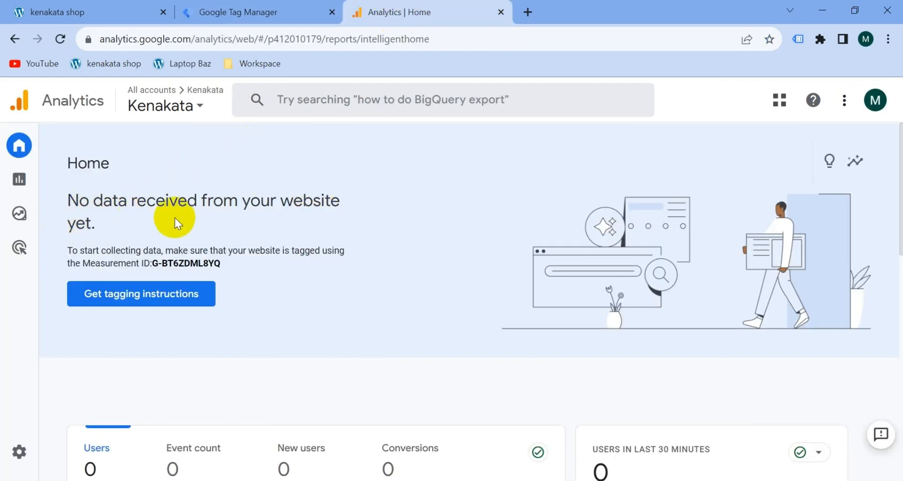
{"action": "mouse_move", "coordinate": [217, 230]}
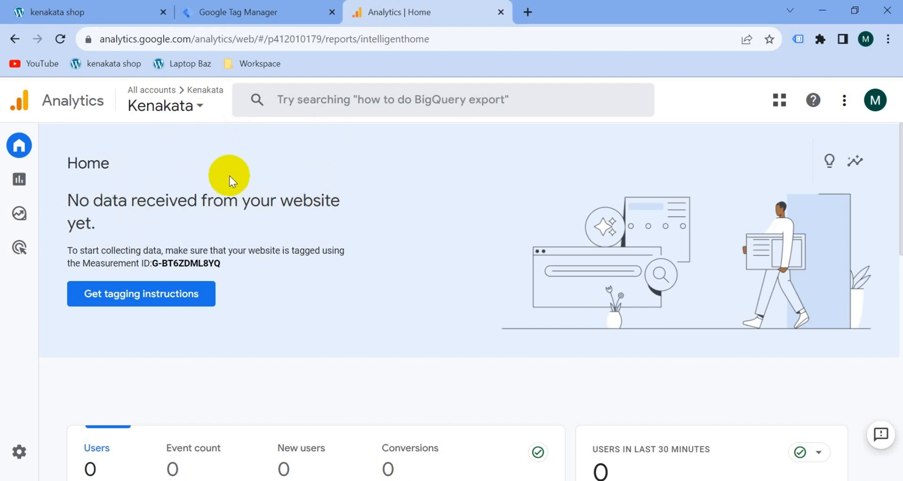
{"action": "mouse_move", "coordinate": [286, 294]}
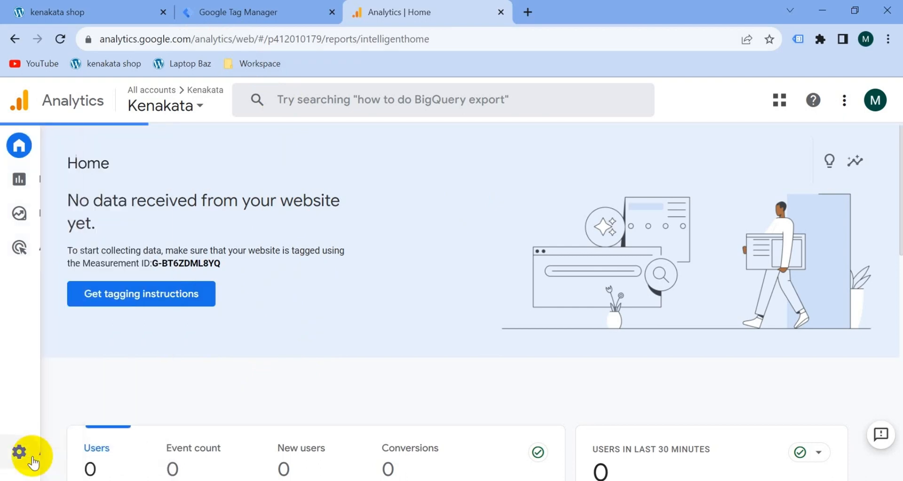
Step: View the Kenakata web data stream details with its measurement ID from Admin
{"action": "left_click", "coordinate": [19, 451]}
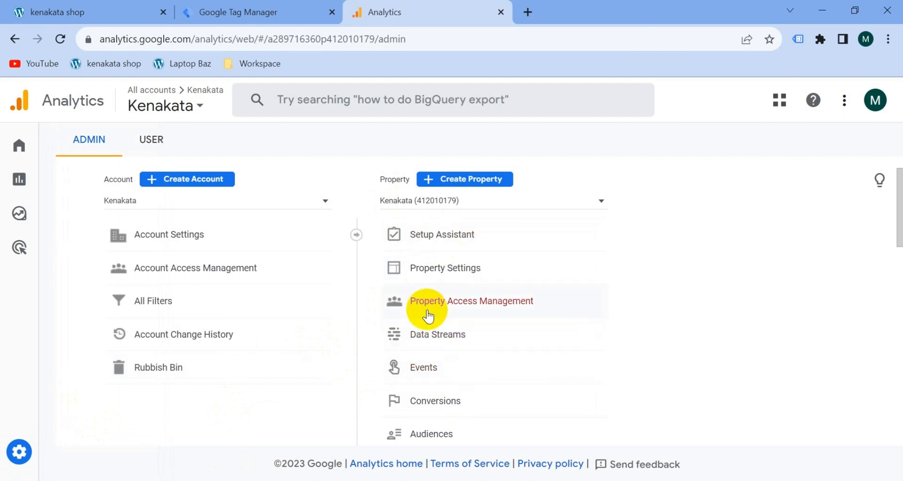
{"action": "left_click", "coordinate": [438, 334]}
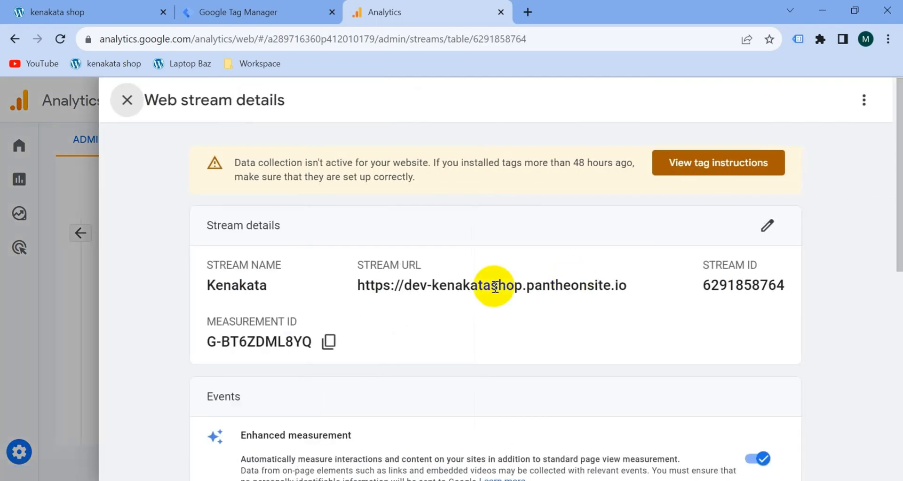
{"action": "mouse_move", "coordinate": [329, 341]}
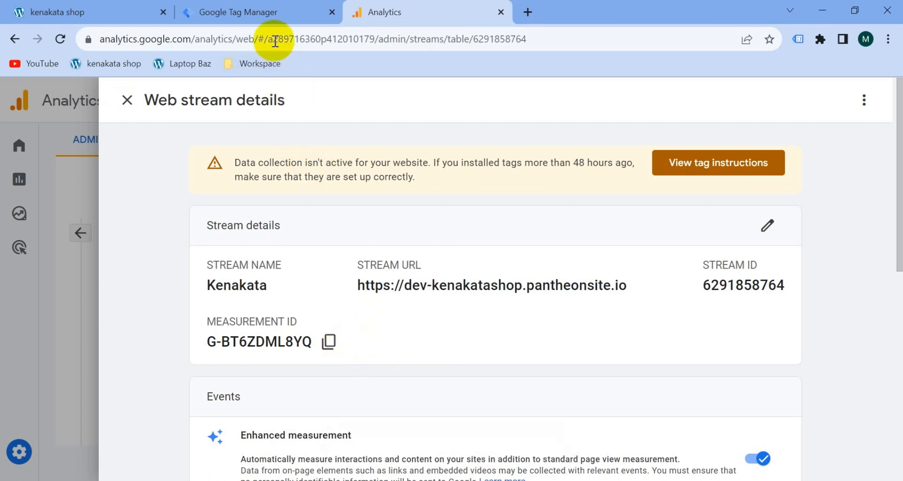
Step: In the Tag Manager workspace's Tags list, create a new tag and bring up the tag type choices
{"action": "left_click", "coordinate": [236, 12]}
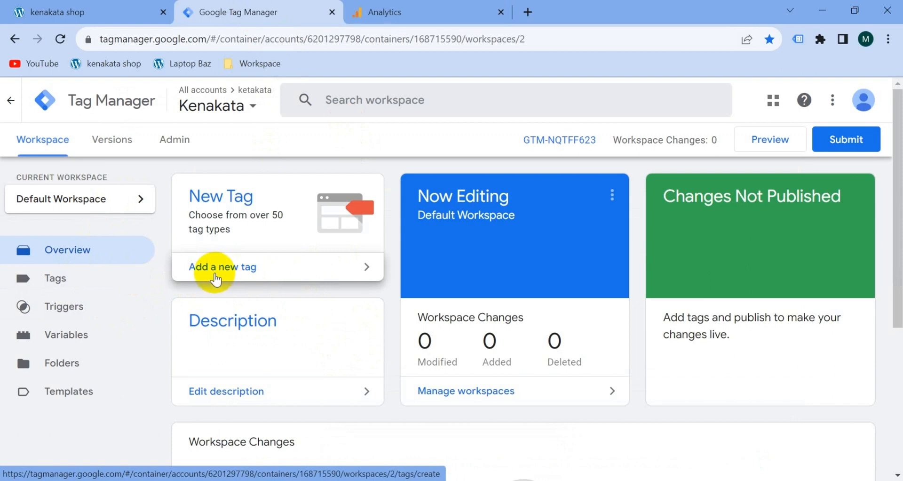
{"action": "mouse_move", "coordinate": [56, 285]}
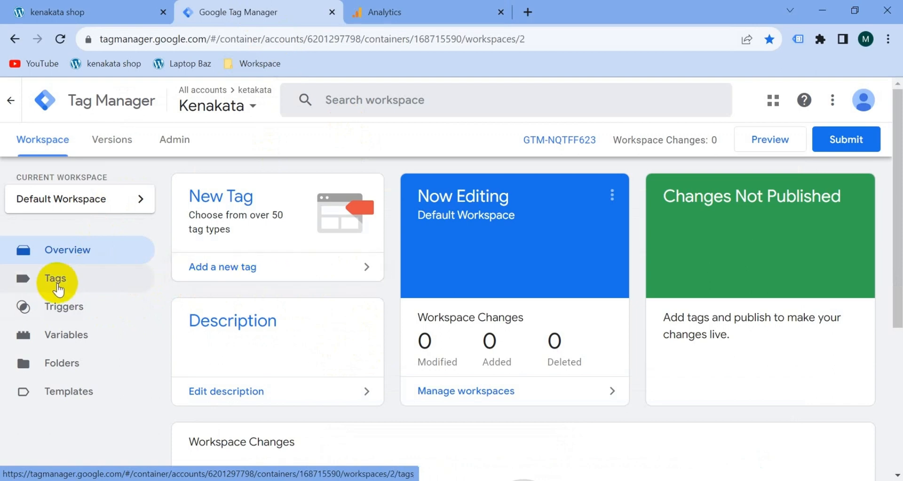
{"action": "left_click", "coordinate": [56, 278]}
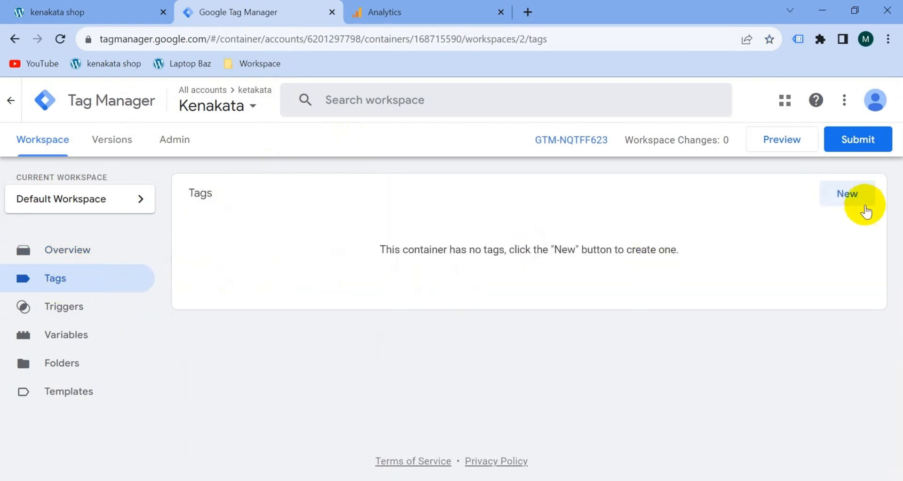
{"action": "left_click", "coordinate": [847, 193]}
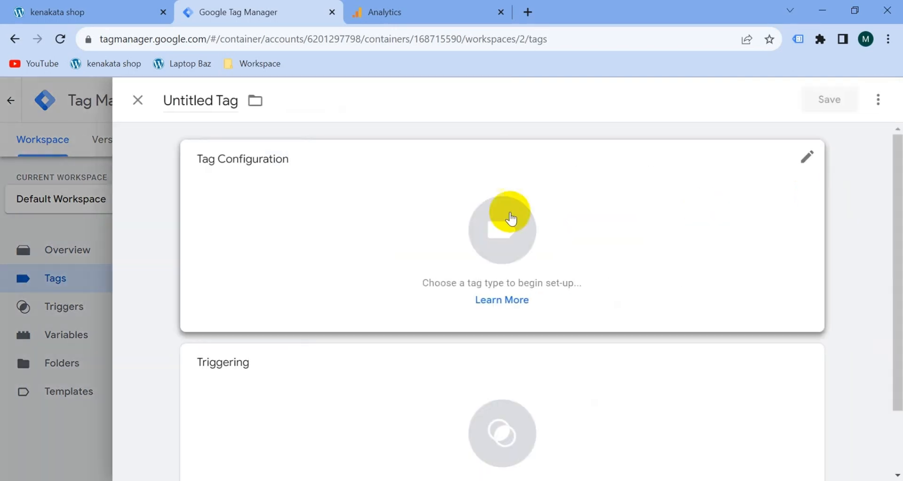
{"action": "left_click", "coordinate": [502, 228]}
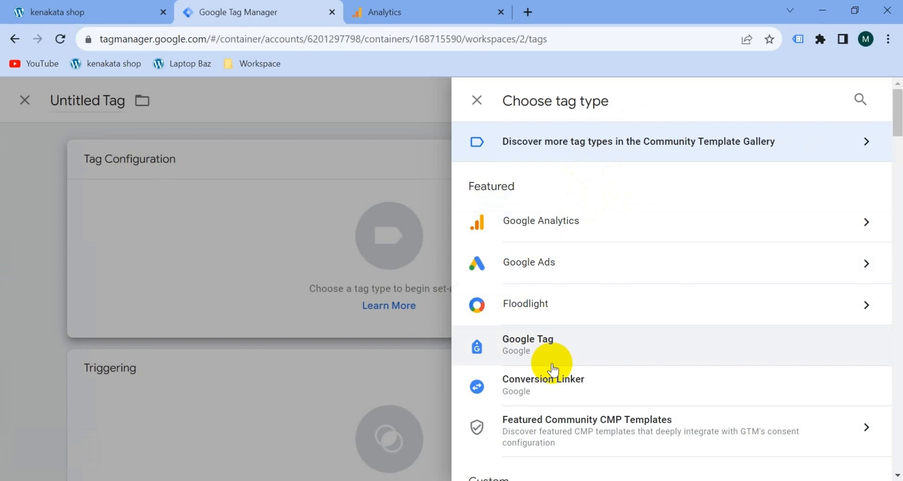
{"action": "mouse_move", "coordinate": [552, 223]}
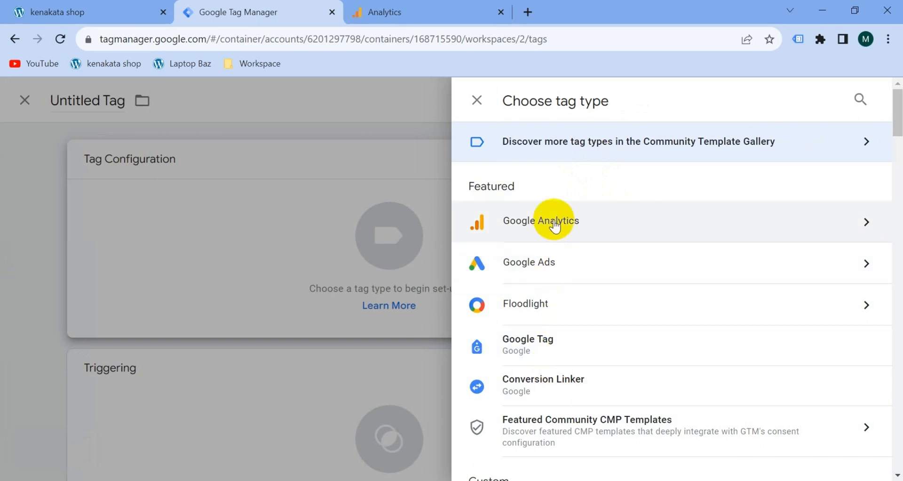
{"action": "mouse_move", "coordinate": [600, 223]}
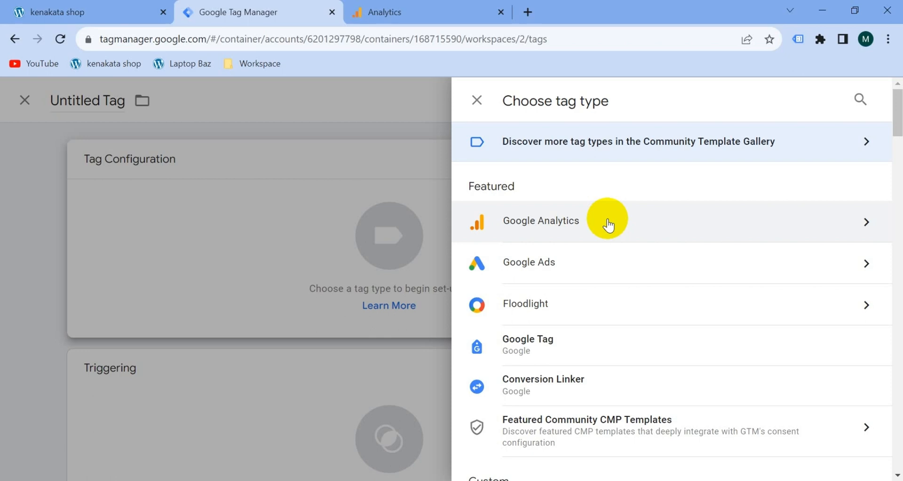
{"action": "mouse_move", "coordinate": [617, 223]}
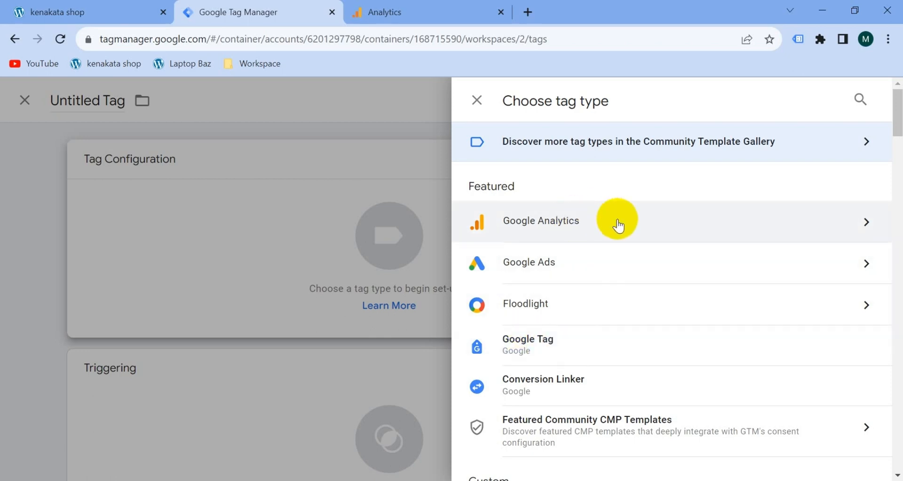
Step: Make it a Google Tag with ID G-BT6ZDML8YQ firing on the All Pages trigger
{"action": "left_click", "coordinate": [540, 220]}
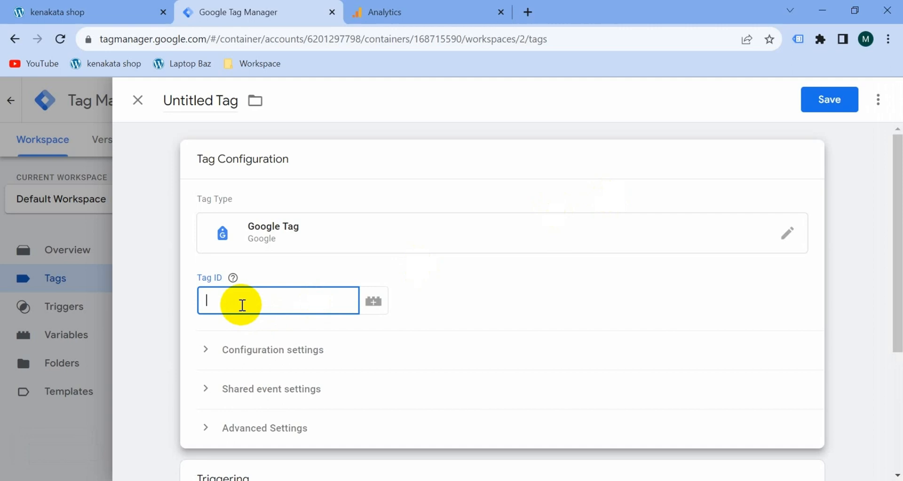
{"action": "type", "text": "G-BT6ZDML8YQ"}
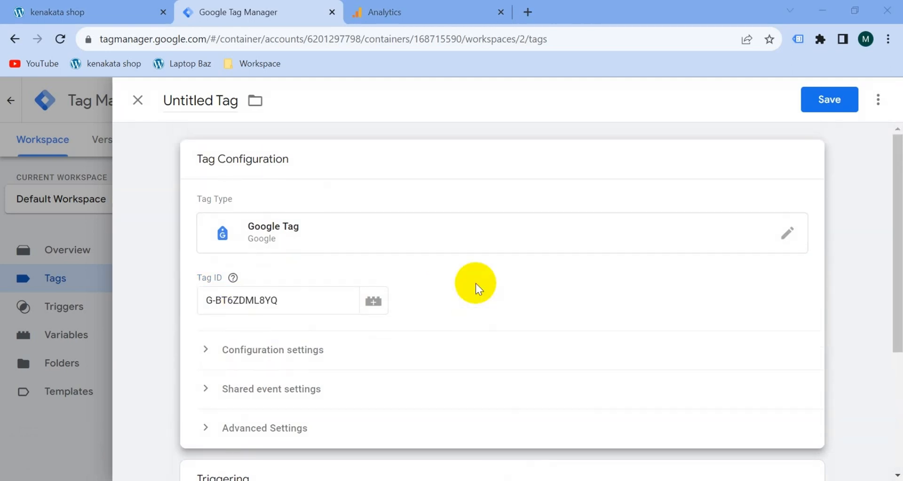
{"action": "scroll", "scroll_direction": "down", "scroll_amount": 3}
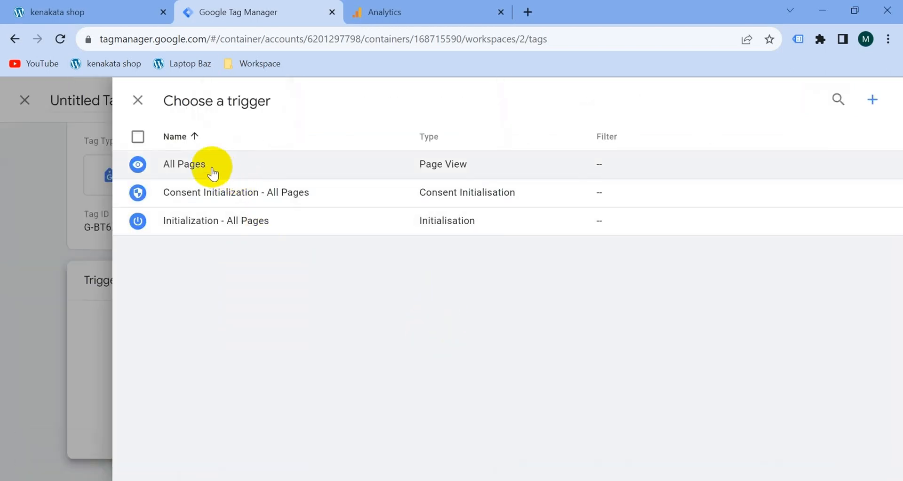
{"action": "left_click", "coordinate": [184, 164]}
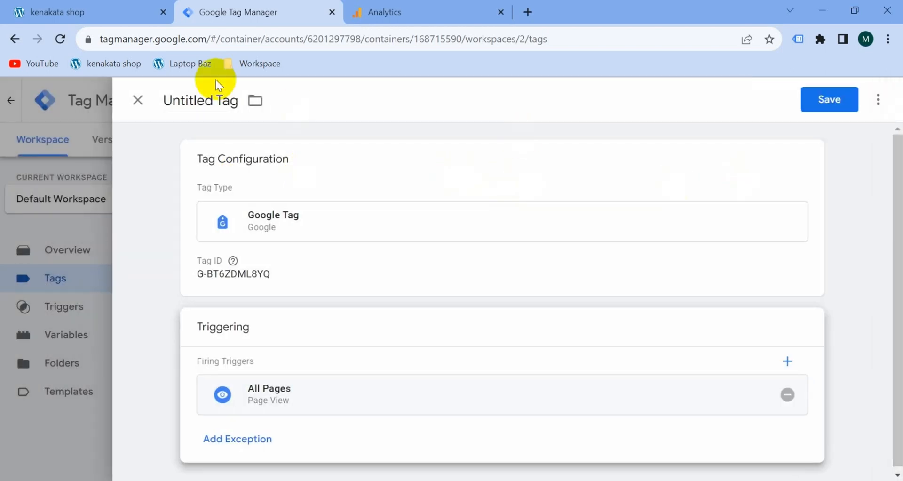
Step: Name the tag 'GA4 - Web Config' and save it
{"action": "double_click", "coordinate": [199, 100]}
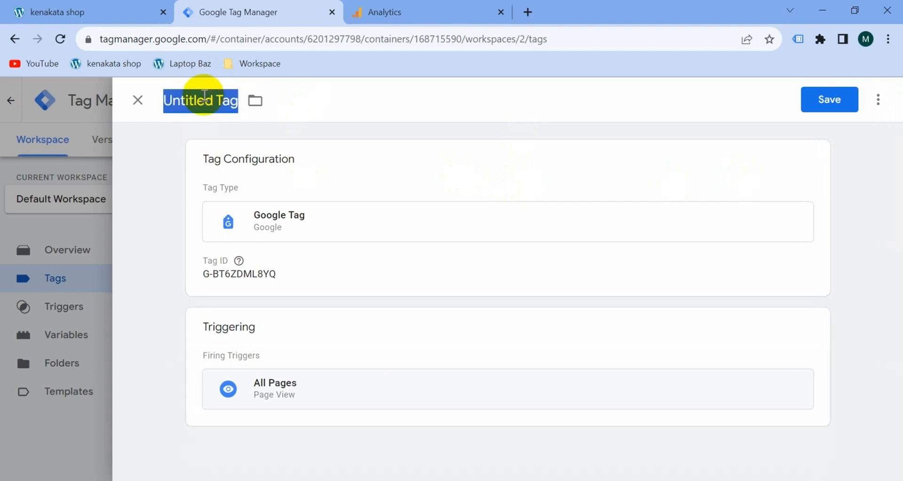
{"action": "type", "text": "GA4 - Web Config"}
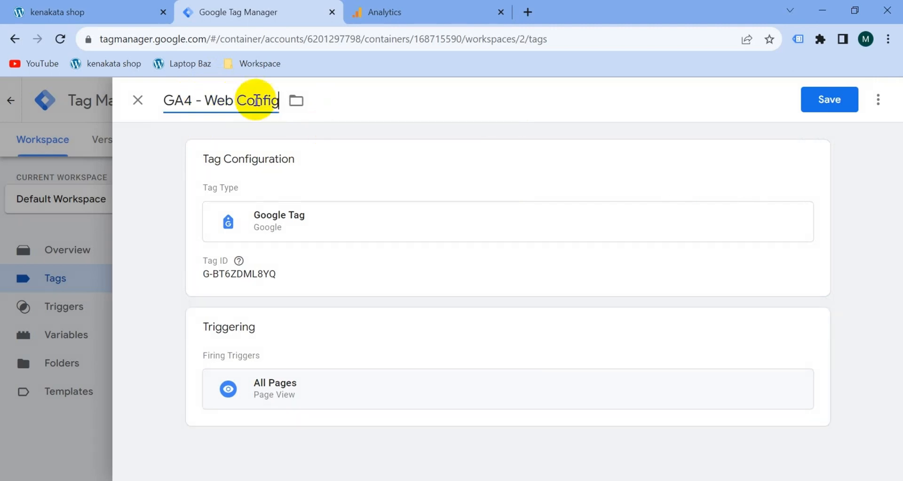
{"action": "left_click", "coordinate": [829, 99]}
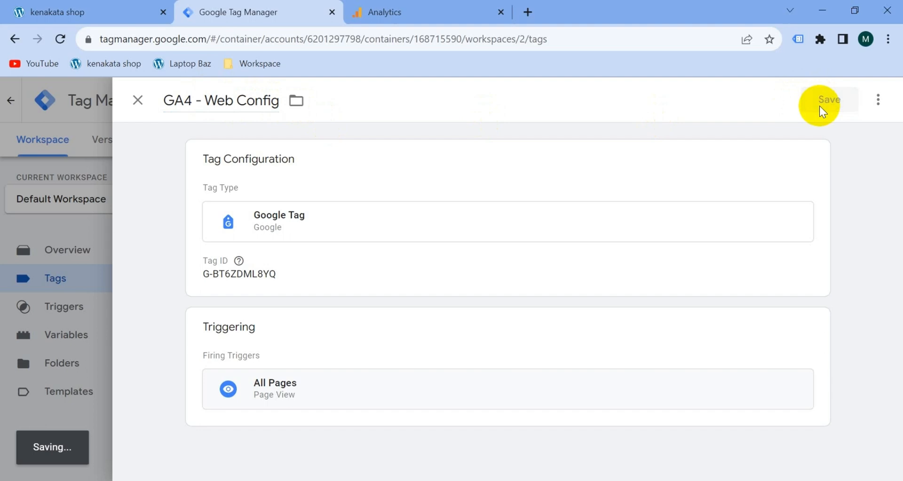
Step: Preview the container on the Kenakata dev site in Tag Assistant and confirm GA4 - Web Config fired
{"action": "left_click", "coordinate": [828, 98]}
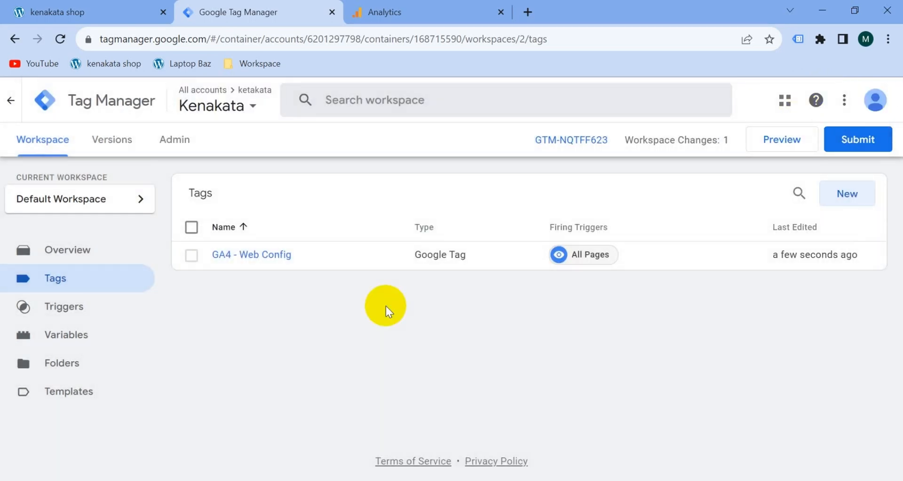
{"action": "mouse_move", "coordinate": [383, 351]}
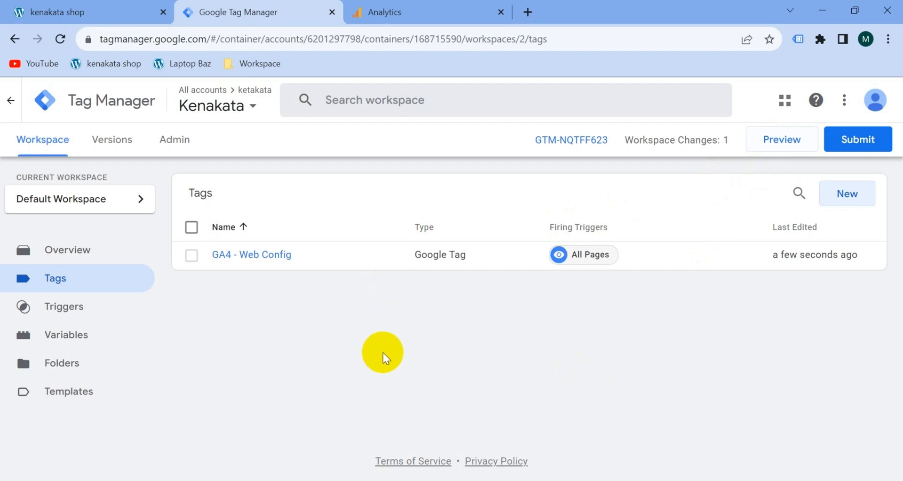
{"action": "left_click", "coordinate": [780, 138]}
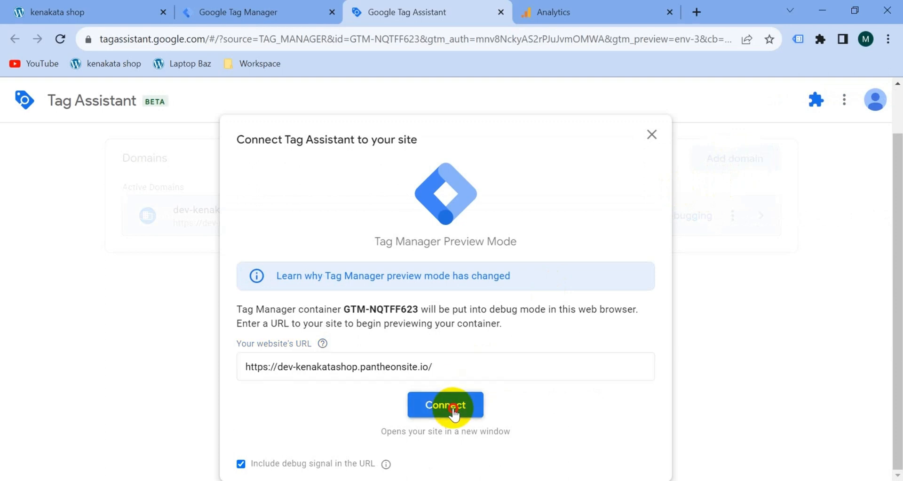
{"action": "left_click", "coordinate": [445, 405]}
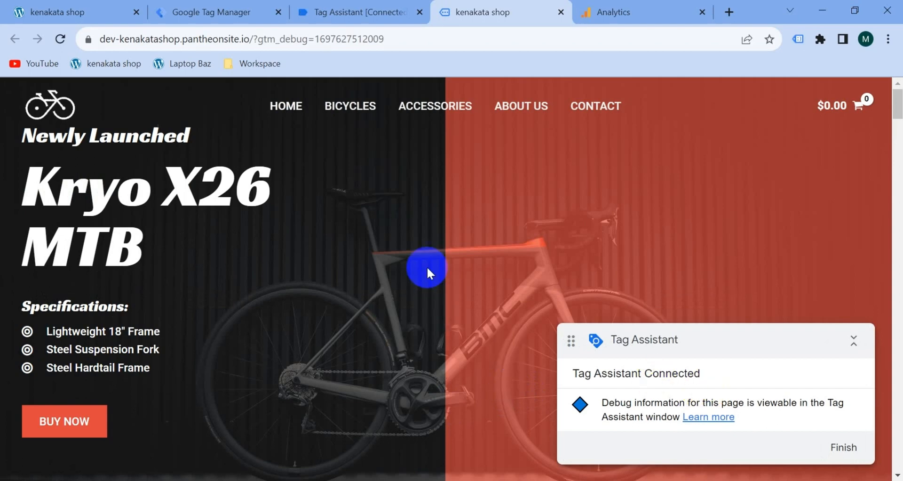
{"action": "left_click", "coordinate": [358, 13]}
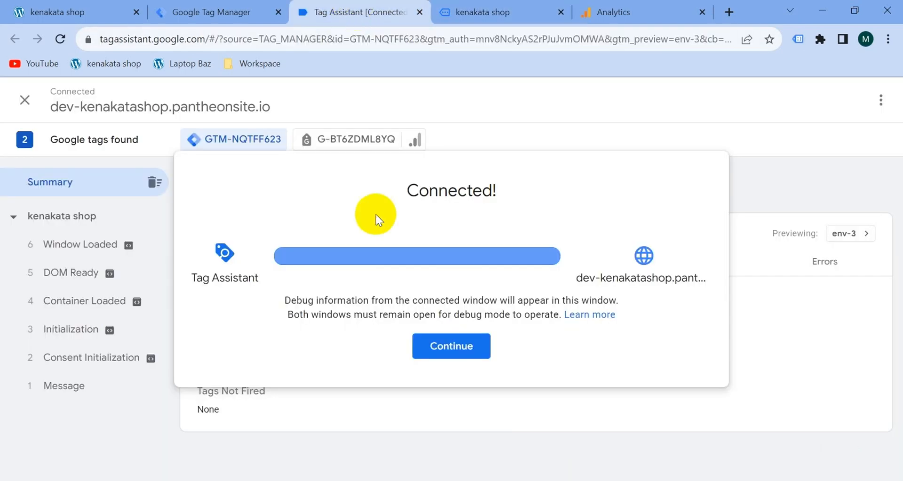
{"action": "left_click", "coordinate": [450, 346]}
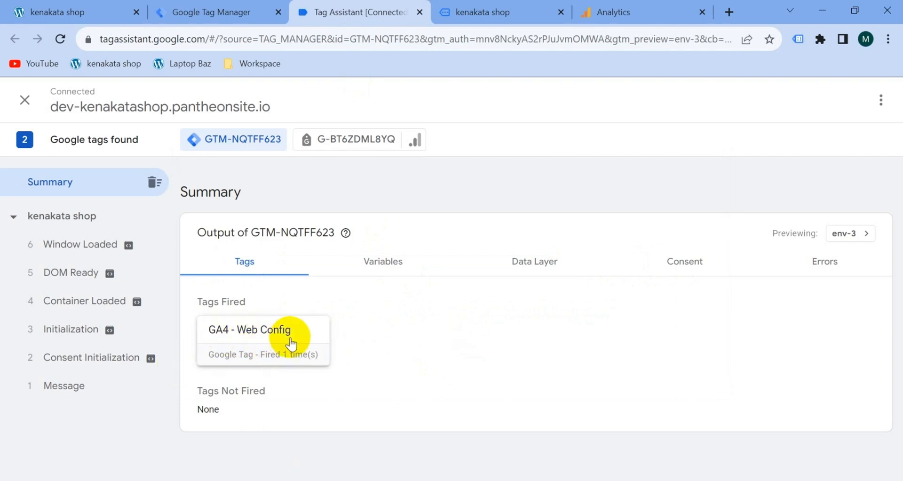
{"action": "mouse_move", "coordinate": [363, 287]}
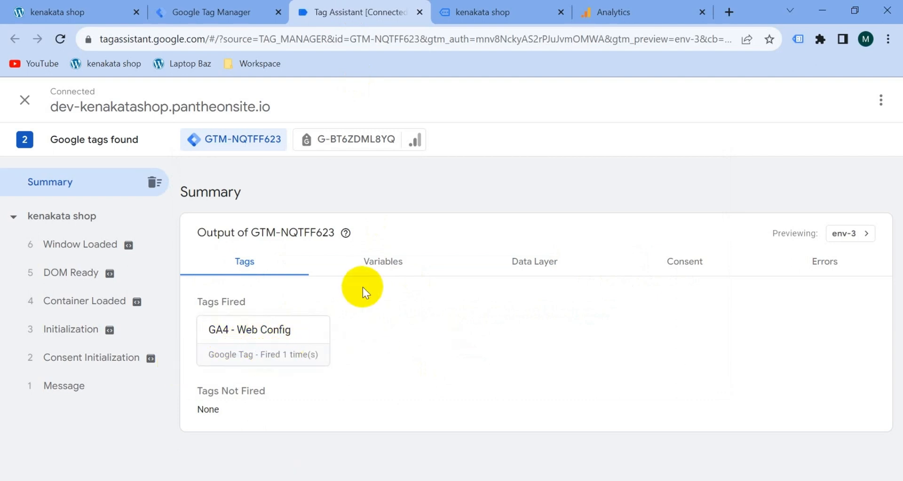
{"action": "mouse_move", "coordinate": [402, 293]}
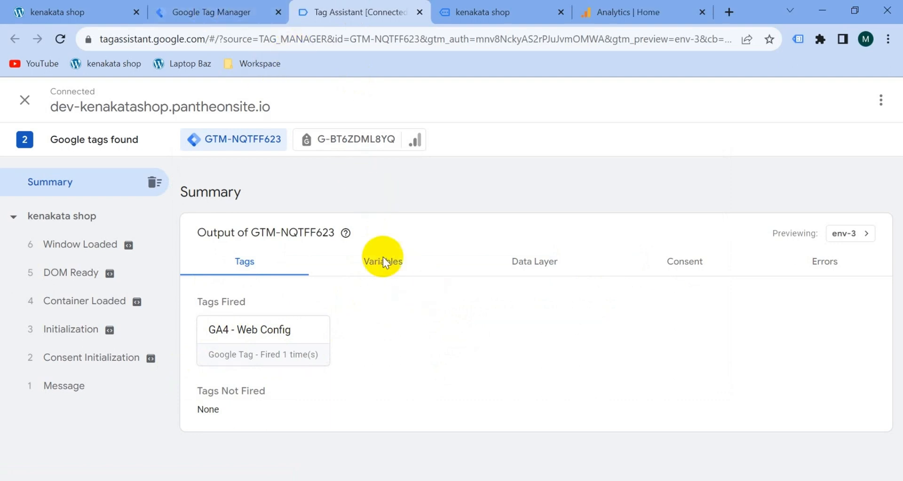
Step: Submit and publish the workspace changes as version 'GA4 config'
{"action": "left_click", "coordinate": [212, 12]}
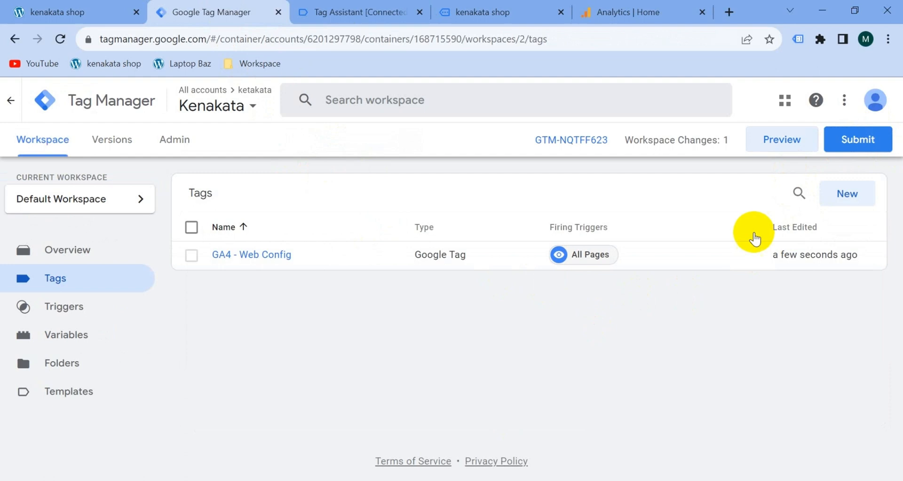
{"action": "left_click", "coordinate": [858, 139]}
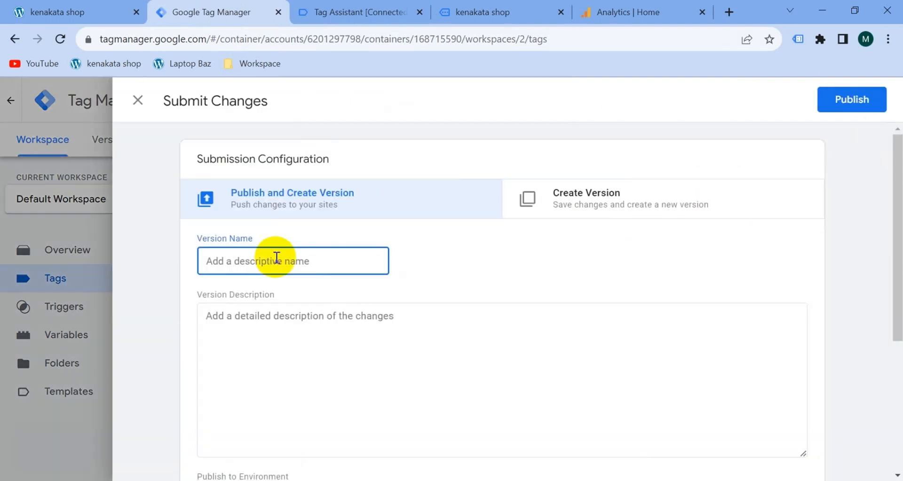
{"action": "type", "text": "GA4 config"}
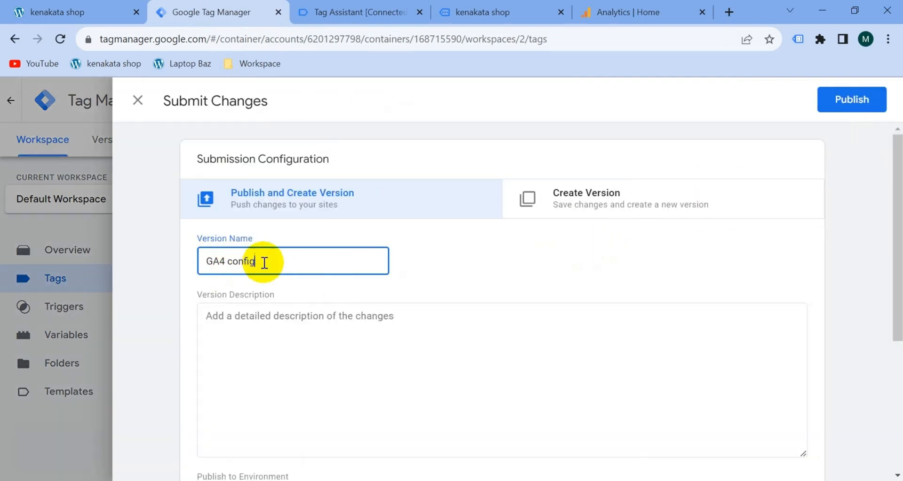
{"action": "left_click", "coordinate": [851, 98]}
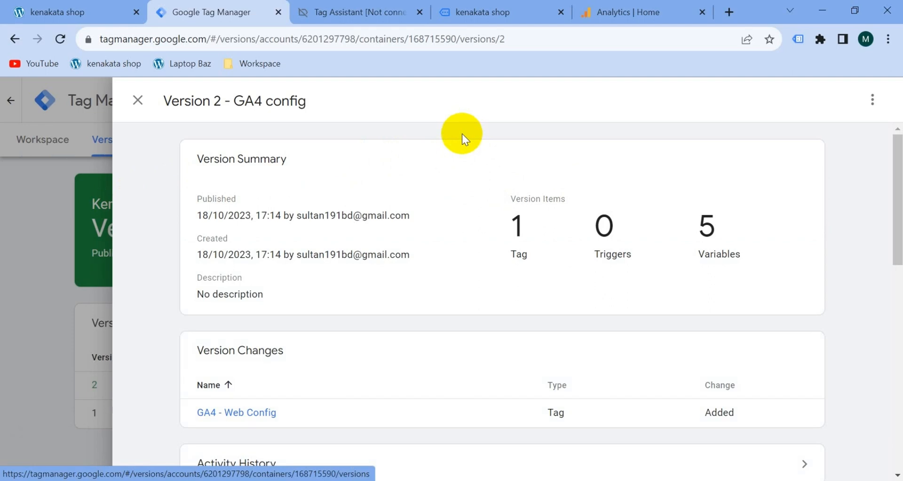
{"action": "mouse_move", "coordinate": [461, 141]}
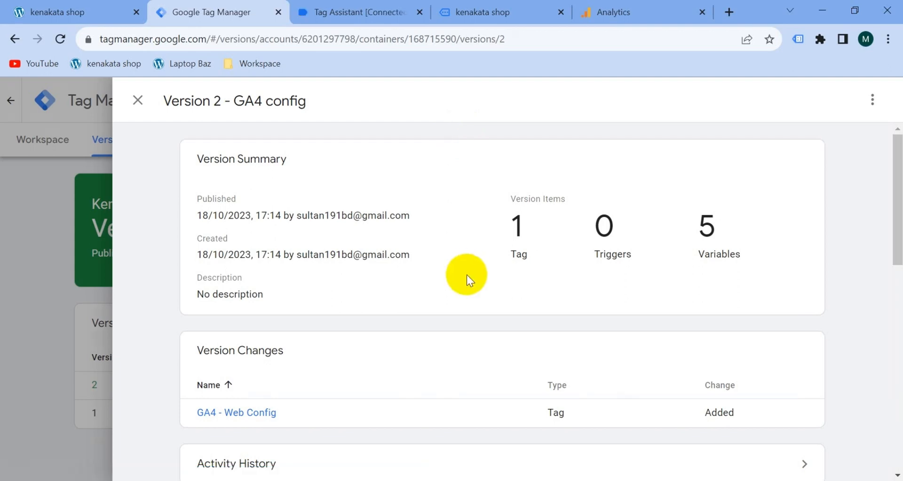
{"action": "mouse_move", "coordinate": [412, 271]}
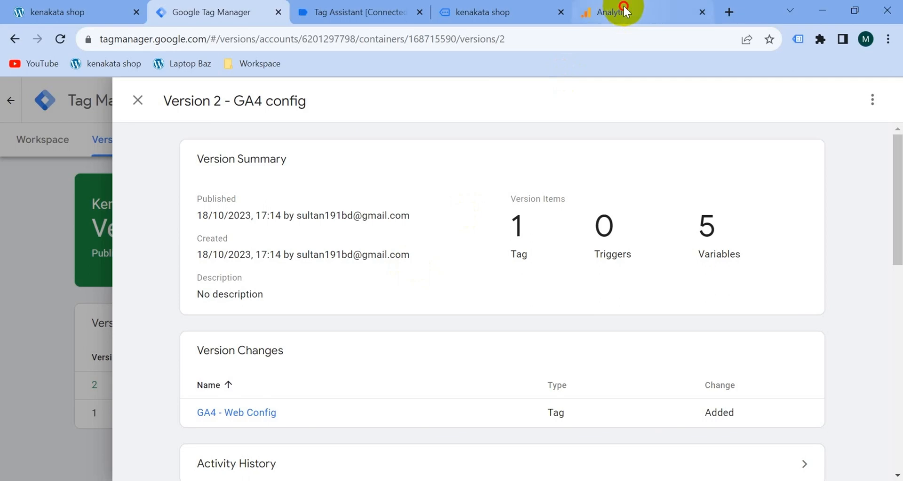
Step: Return to the Analytics property Home page showing data collection active
{"action": "left_click", "coordinate": [622, 13]}
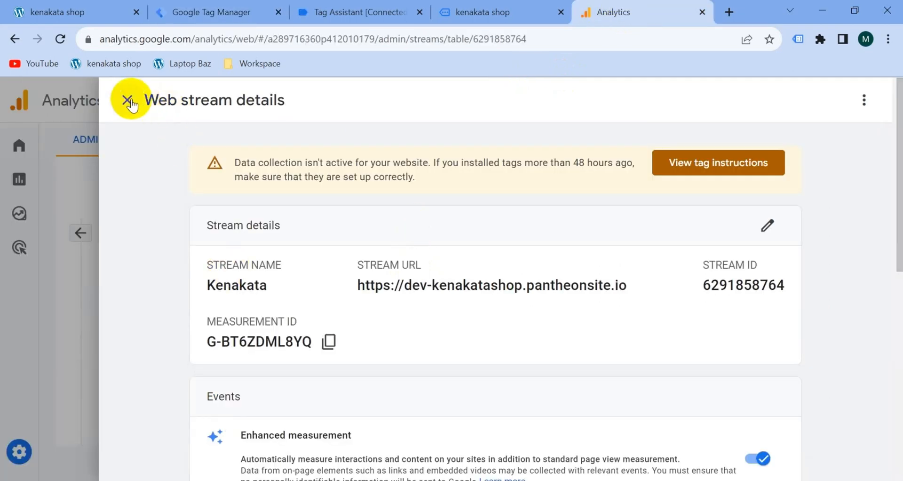
{"action": "left_click", "coordinate": [131, 99]}
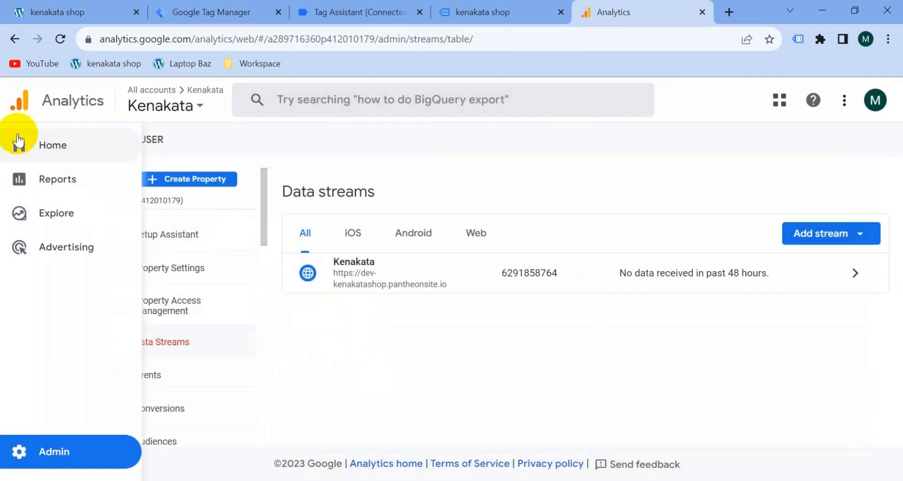
{"action": "left_click", "coordinate": [53, 145]}
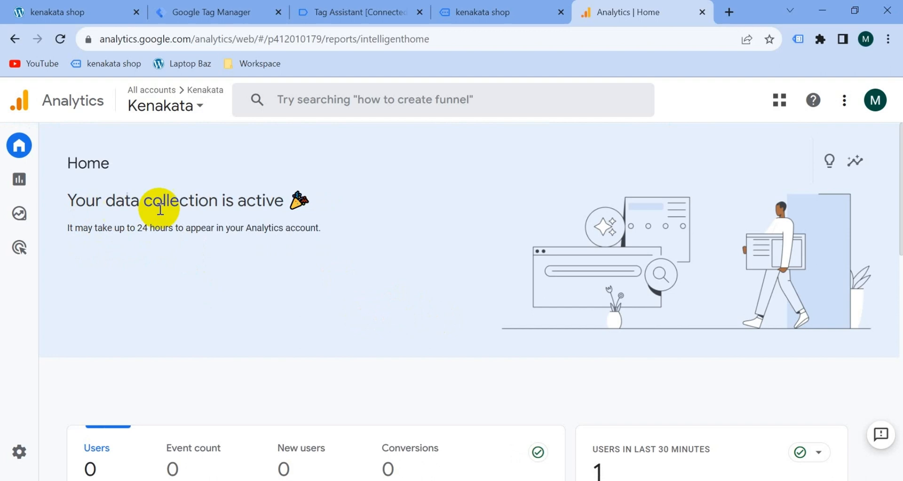
{"action": "mouse_move", "coordinate": [303, 225]}
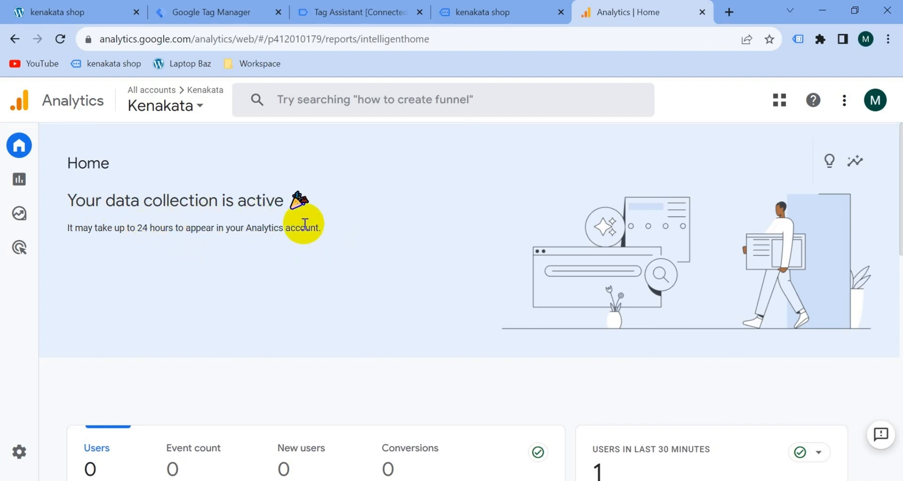
{"action": "mouse_move", "coordinate": [123, 263]}
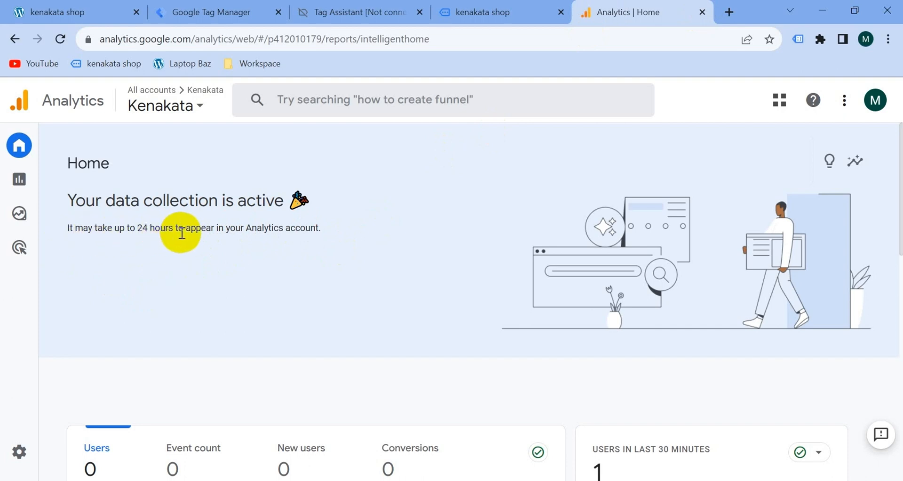
{"action": "mouse_move", "coordinate": [201, 276]}
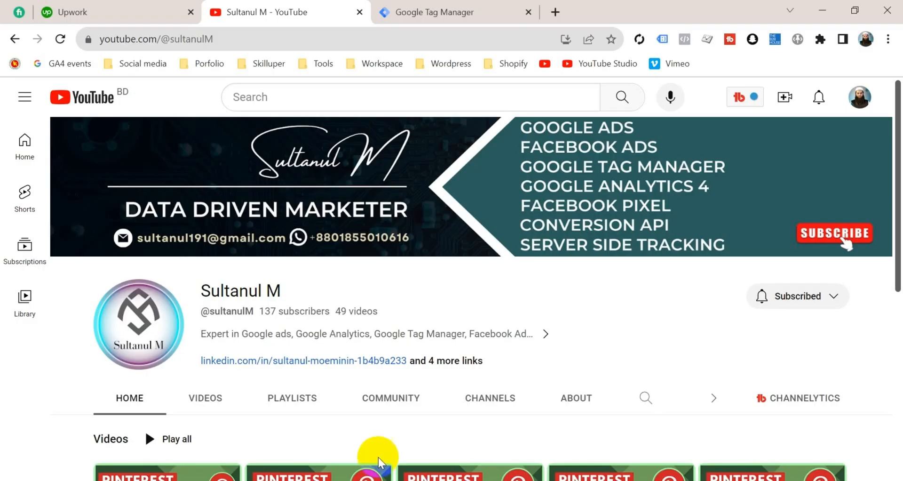
{"action": "mouse_move", "coordinate": [379, 197]}
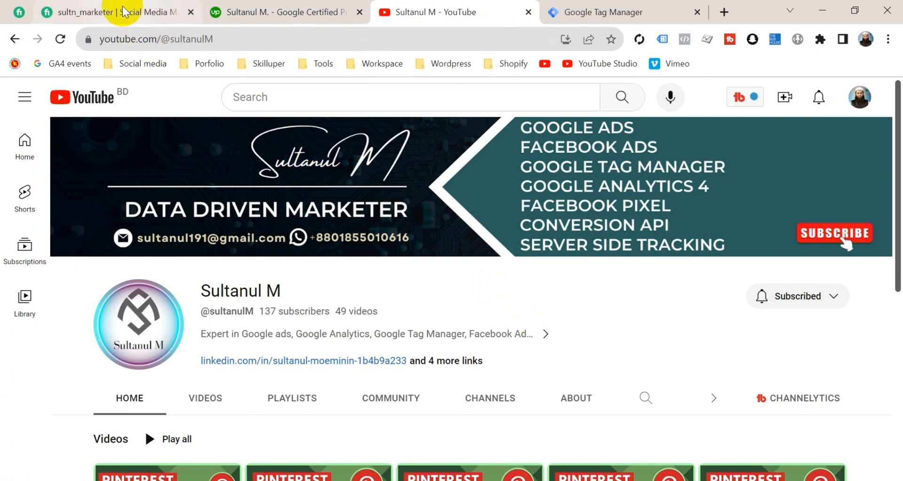
{"action": "left_click", "coordinate": [86, 12]}
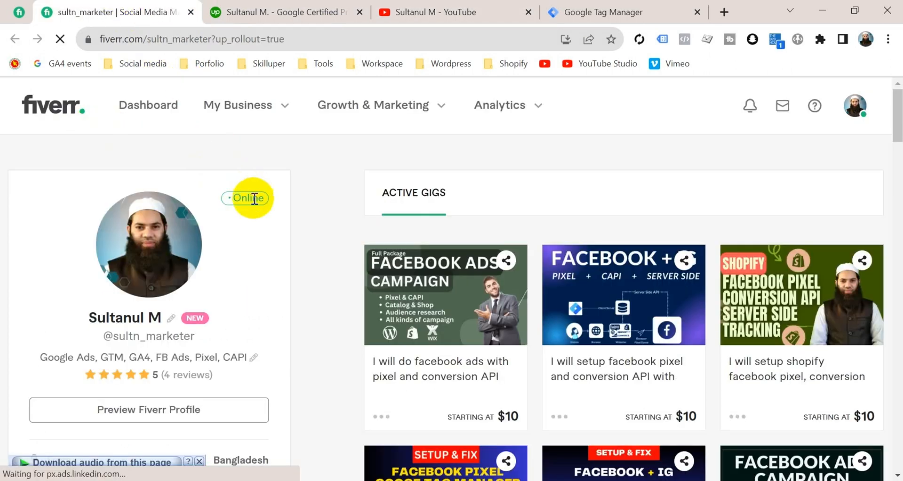
{"action": "left_click", "coordinate": [283, 11]}
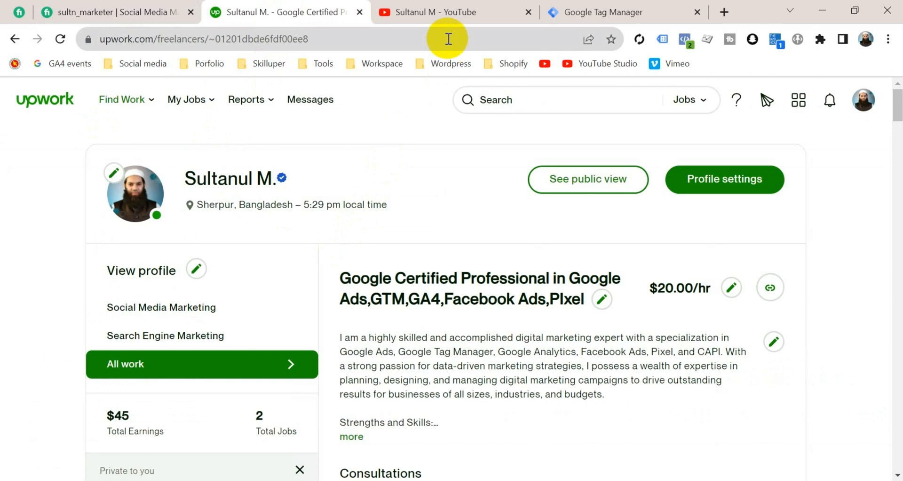
{"action": "left_click", "coordinate": [437, 11]}
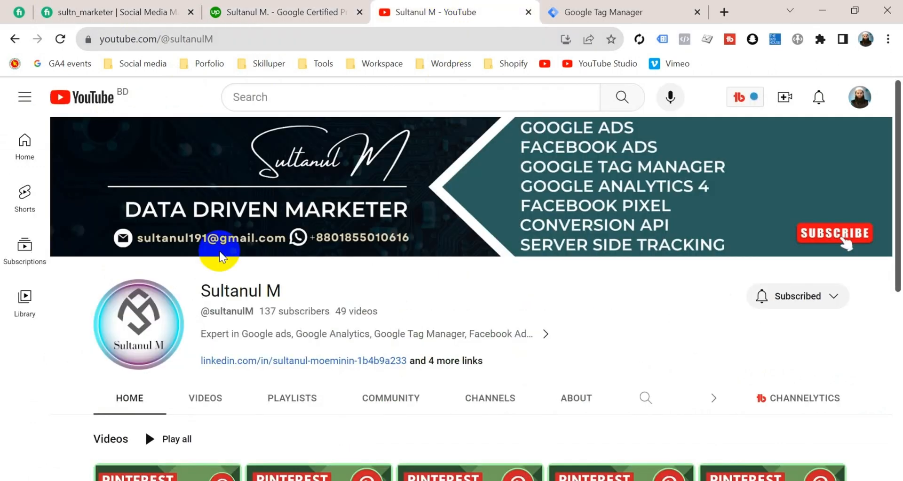